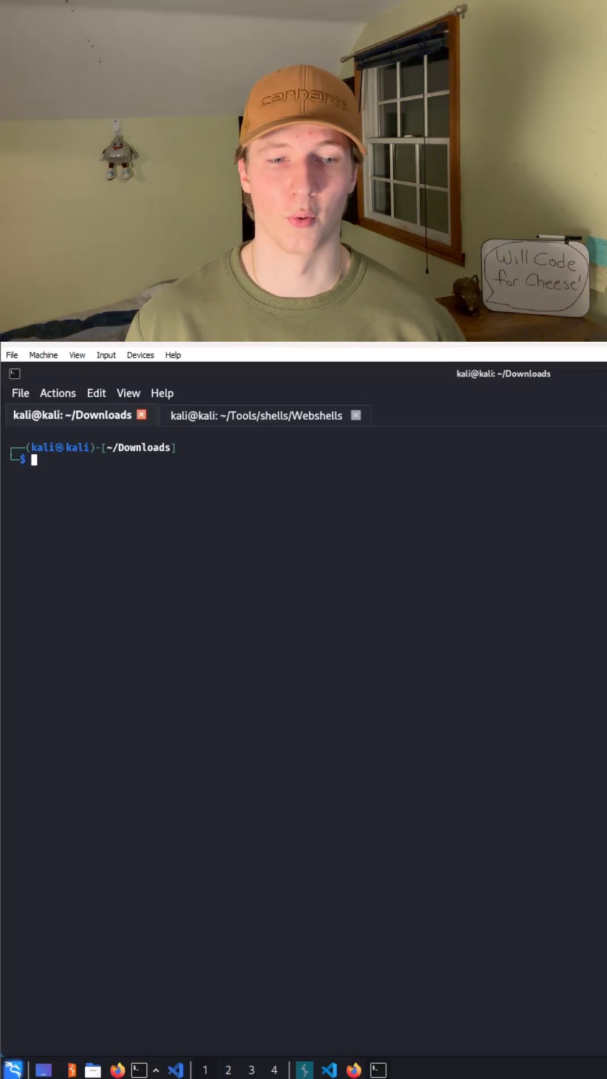
Step: List the SecLists Discovery/DNS wordlist files with ls /usr/share/wordlists/seclists/Discovery/DNS/
{"action": "type", "text": "ls /usr/share/wordlists/seclists/Discovery/DNS/"}
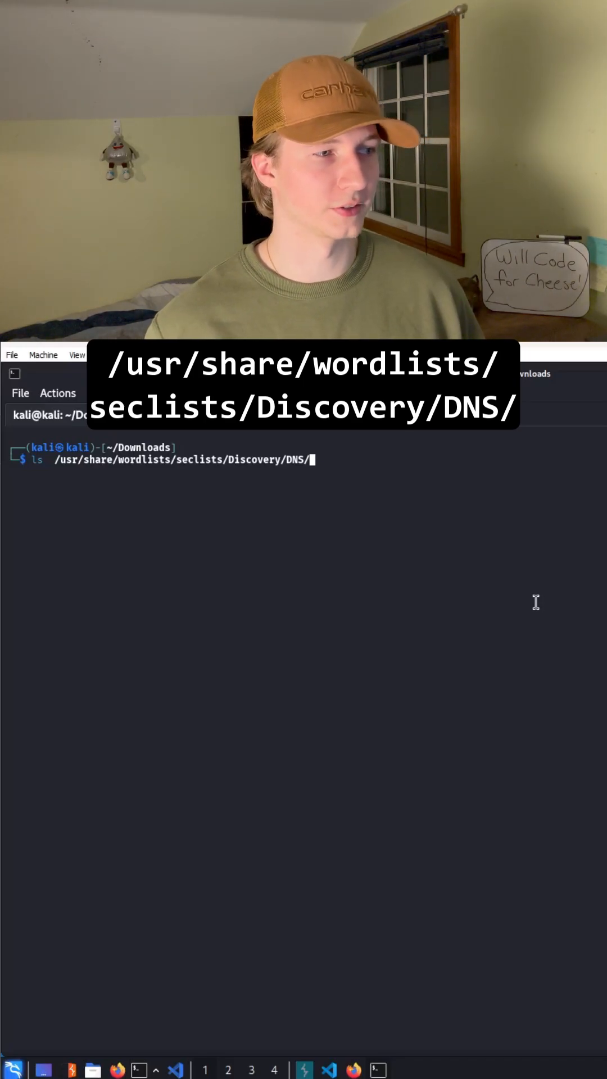
{"action": "key", "text": "Return"}
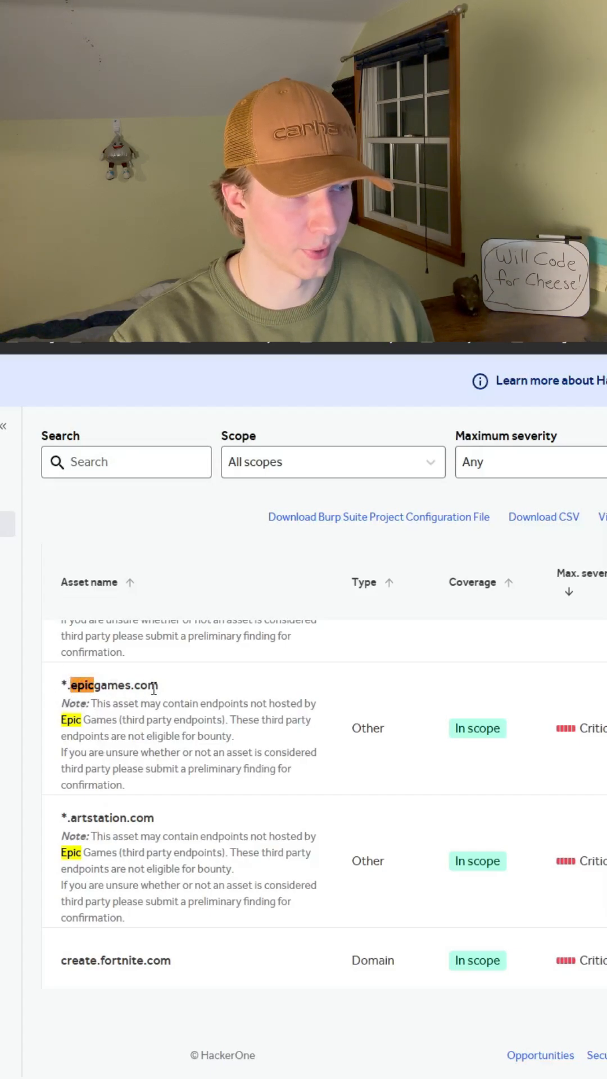
{"action": "mouse_move", "coordinate": [468, 735]}
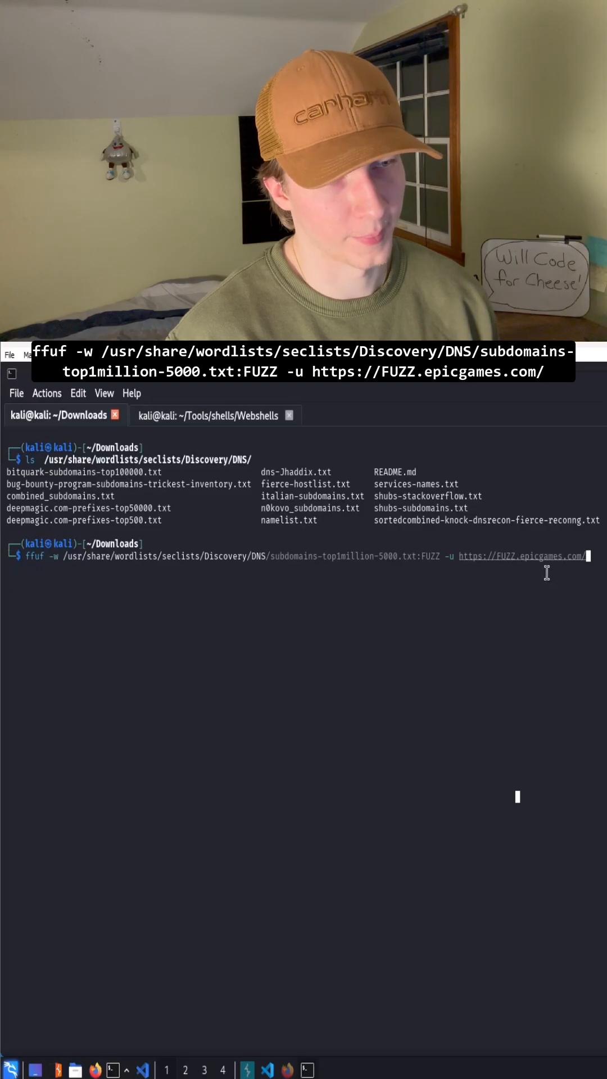
Step: Run the ffuf scan of FUZZ.epicgames.com and select discovered subdomain names including securemail
{"action": "key", "text": "Return"}
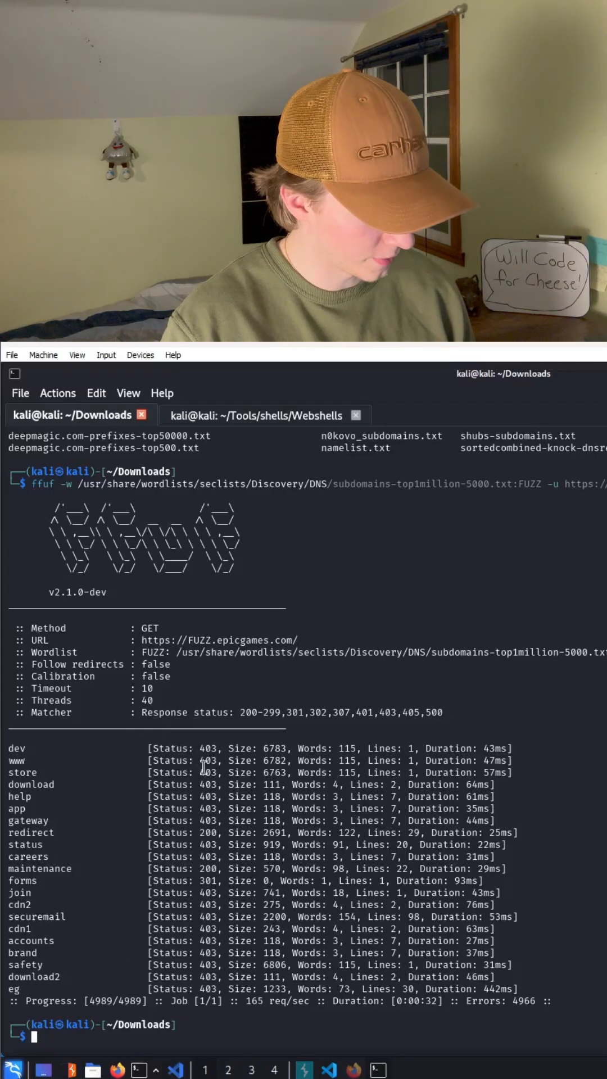
{"action": "double_click", "coordinate": [208, 749]}
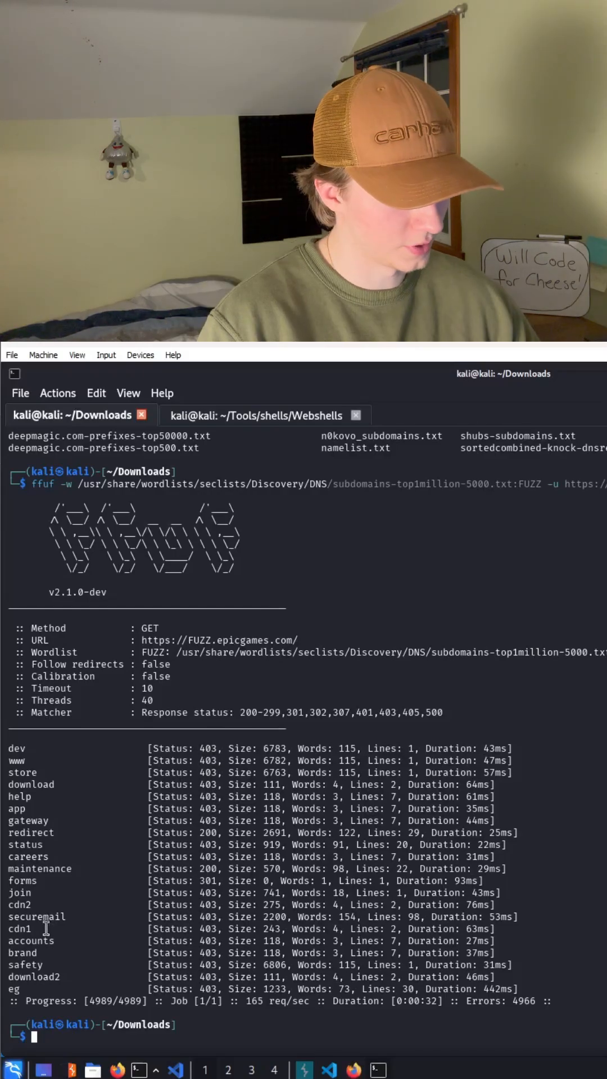
{"action": "double_click", "coordinate": [40, 869]}
{"action": "type", "text": "https://maintenance.epicgames.com"}
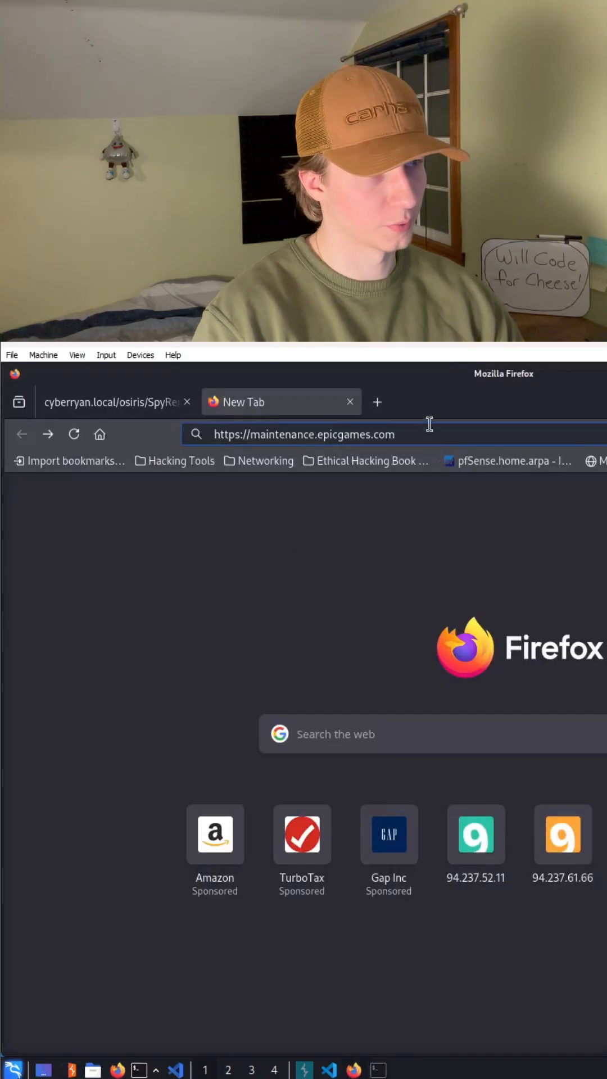
Step: Load the maintenance.epicgames.com subdomain page in Firefox
{"action": "key", "text": "Return"}
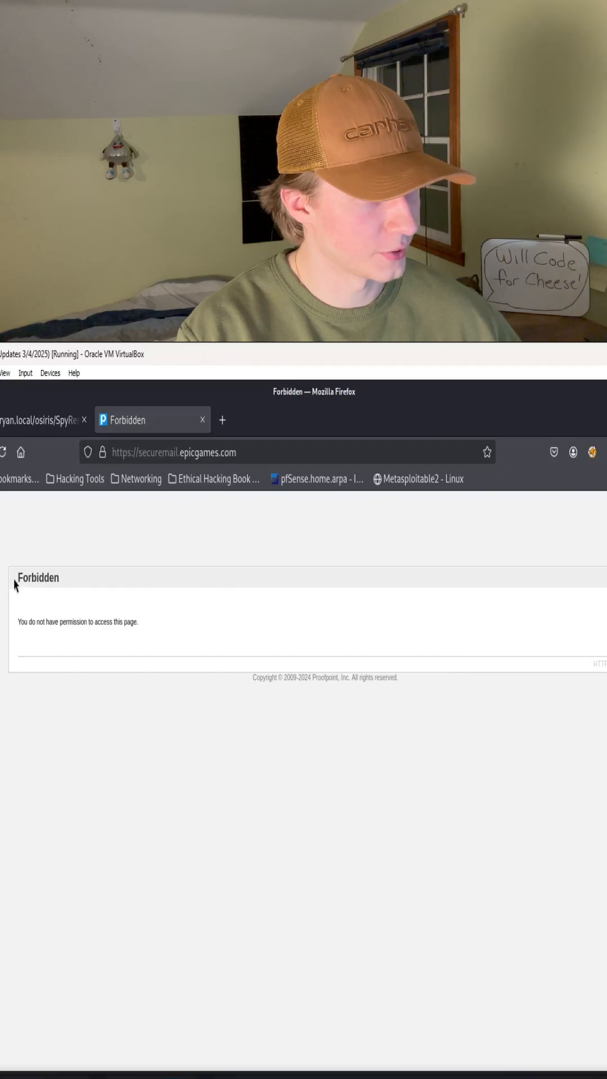
{"action": "mouse_move", "coordinate": [205, 604]}
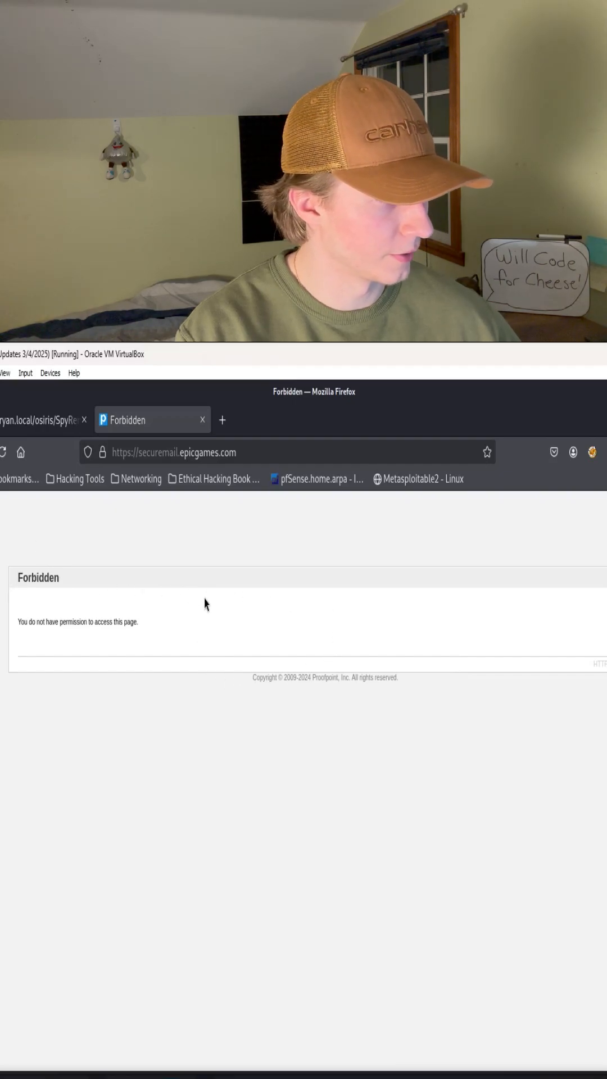